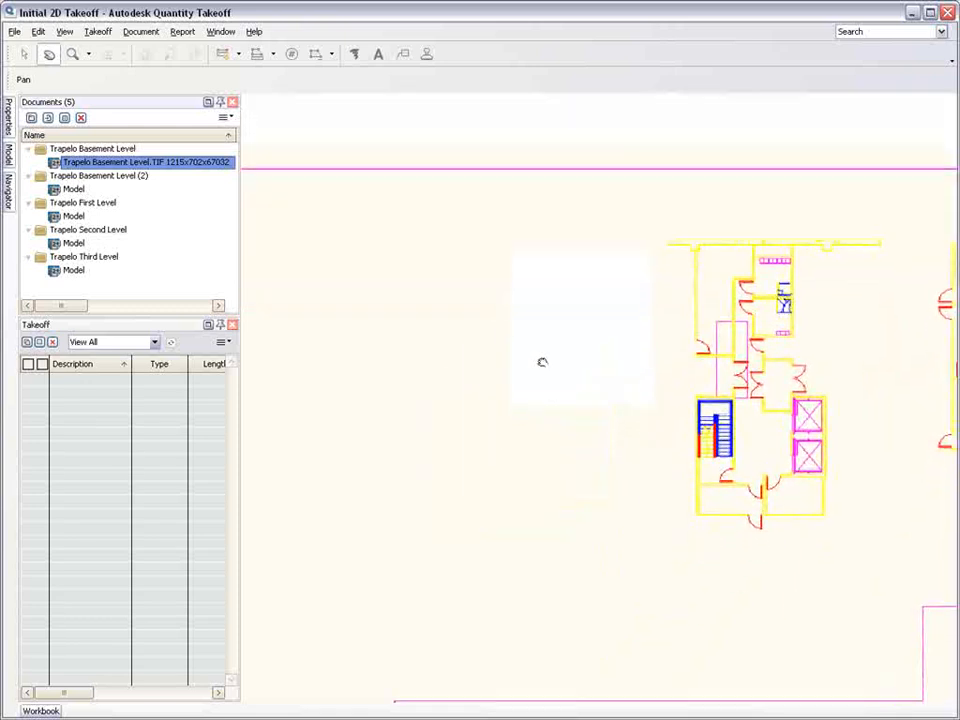
- Load the Trapelo First Level plan, zoom toward the doors, and reach Document > Units and Scale
{"action": "left_click", "coordinate": [92, 148]}
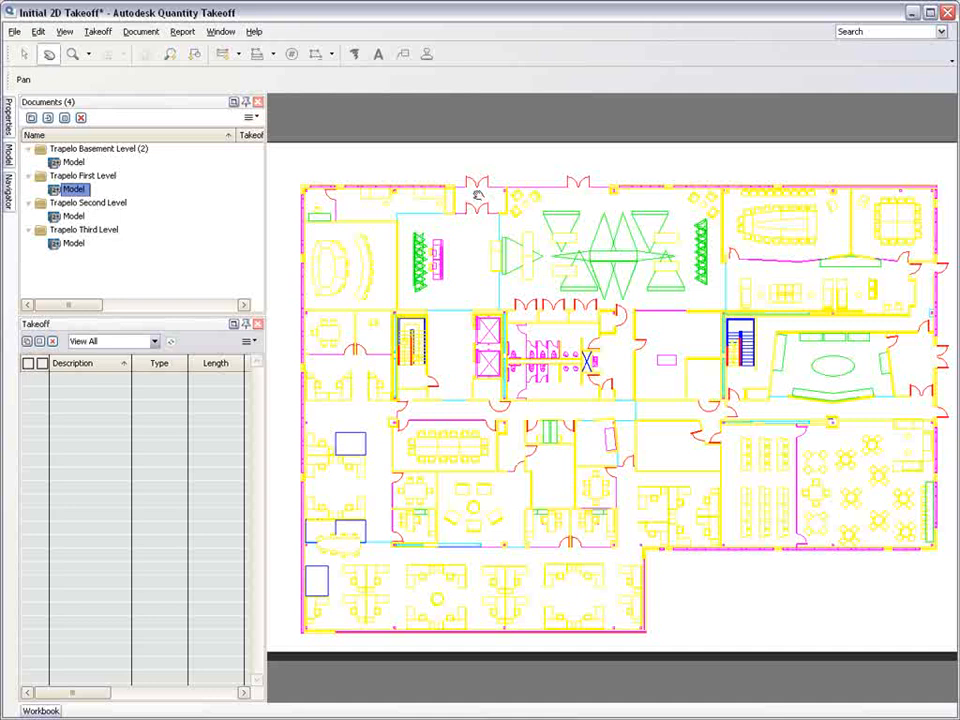
{"action": "scroll", "scroll_direction": "up", "scroll_amount": 3}
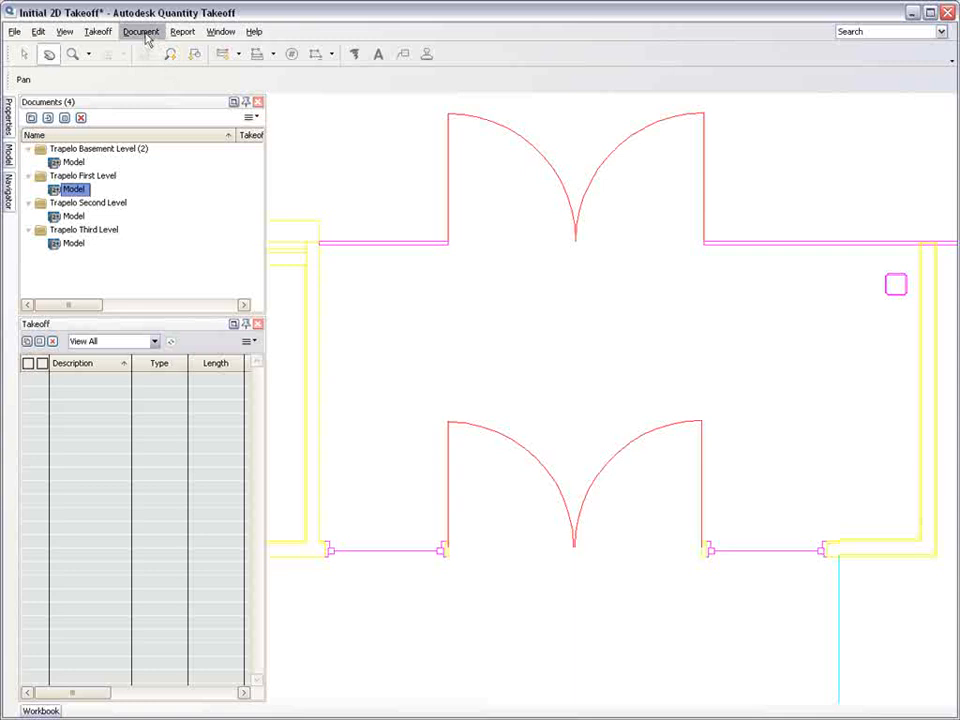
{"action": "left_click", "coordinate": [140, 32]}
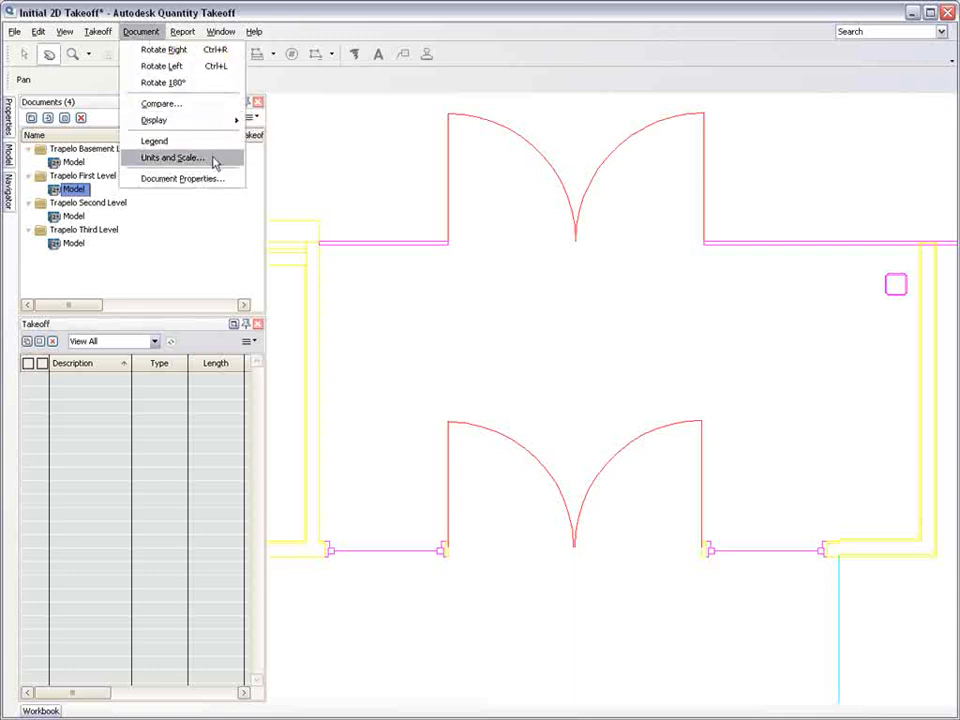
{"action": "left_click", "coordinate": [172, 158]}
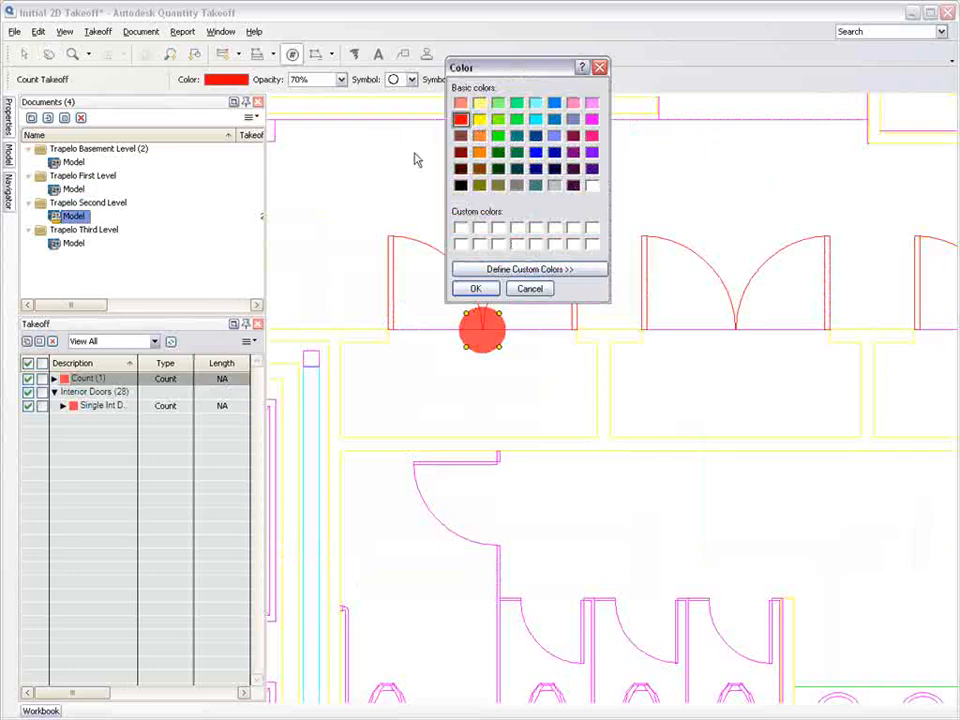
{"action": "mouse_move", "coordinate": [604, 108]}
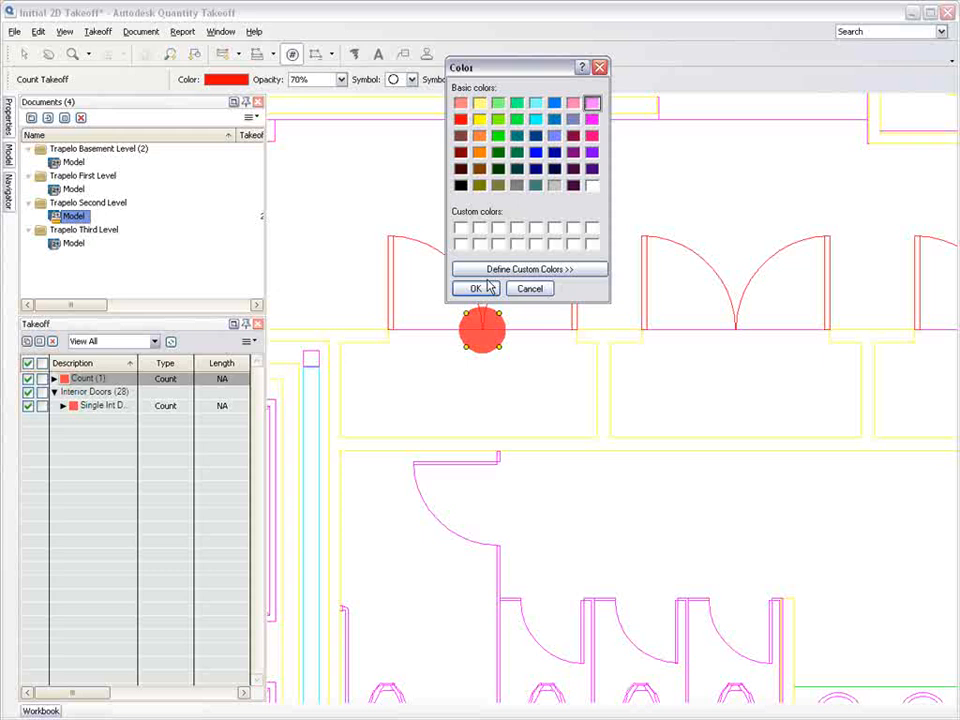
- Confirm pink, square symbol, size 14 for the count marker and count the next double door
{"action": "left_click", "coordinate": [476, 288]}
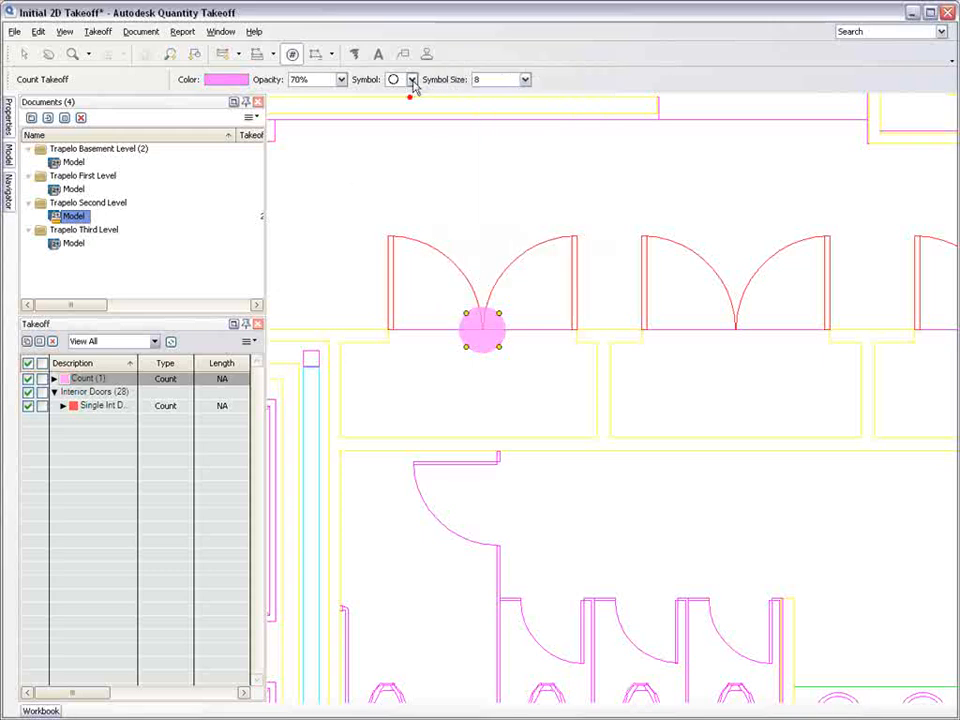
{"action": "left_click", "coordinate": [412, 80]}
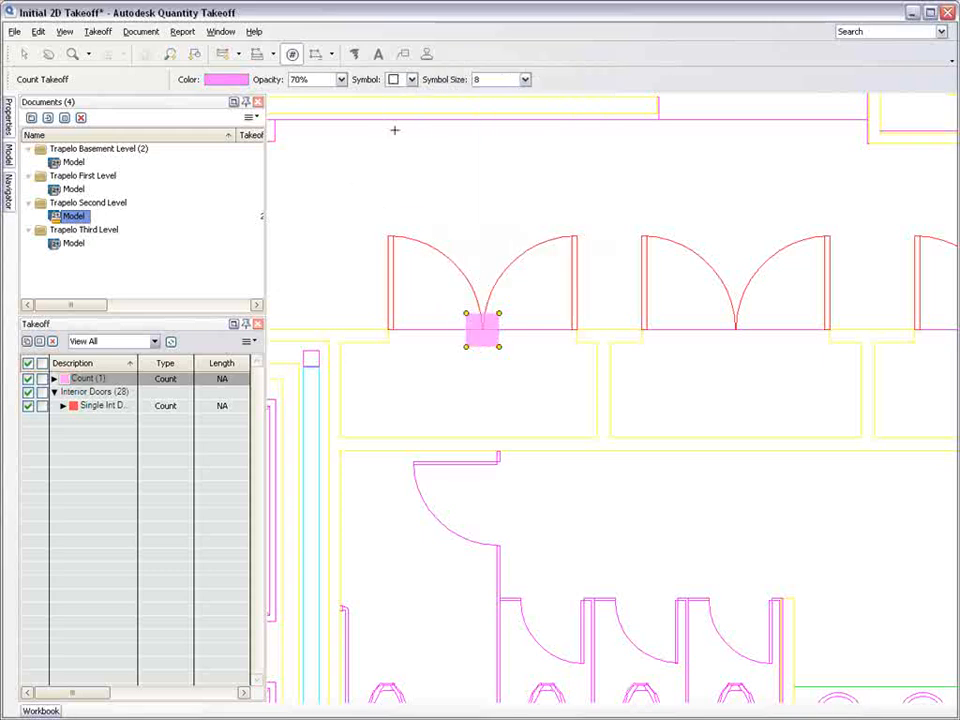
{"action": "left_click", "coordinate": [524, 80]}
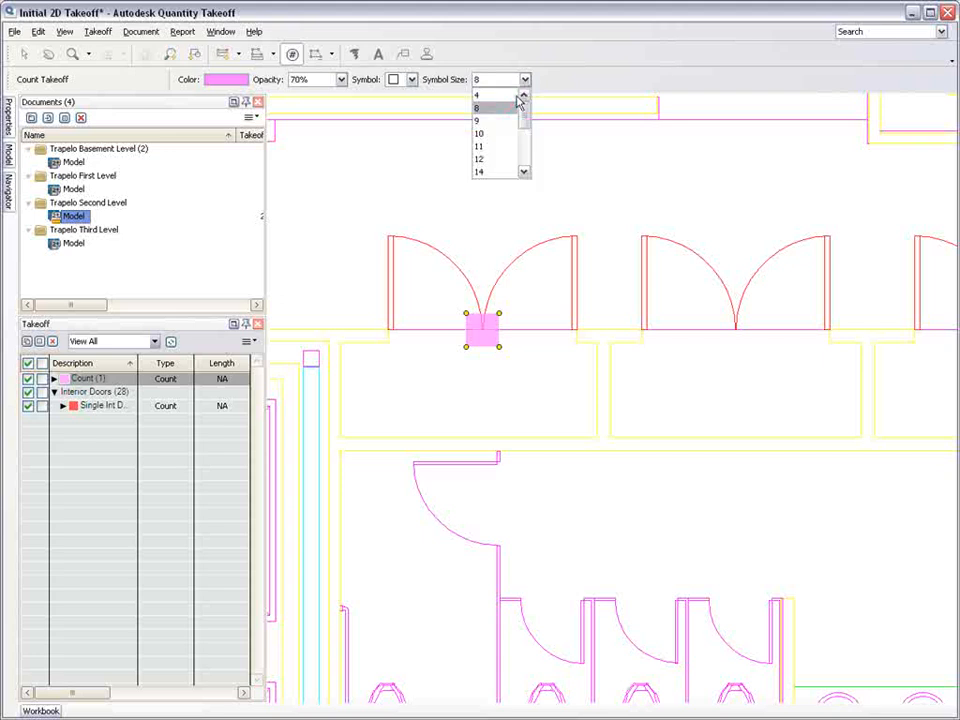
{"action": "left_click", "coordinate": [480, 172]}
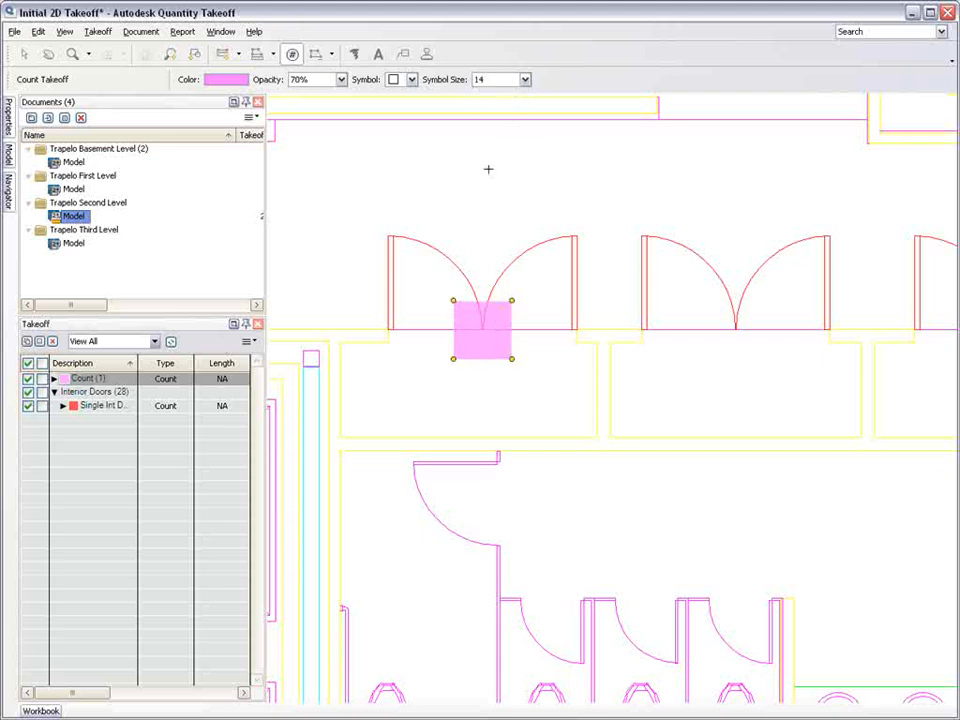
{"action": "mouse_move", "coordinate": [740, 330]}
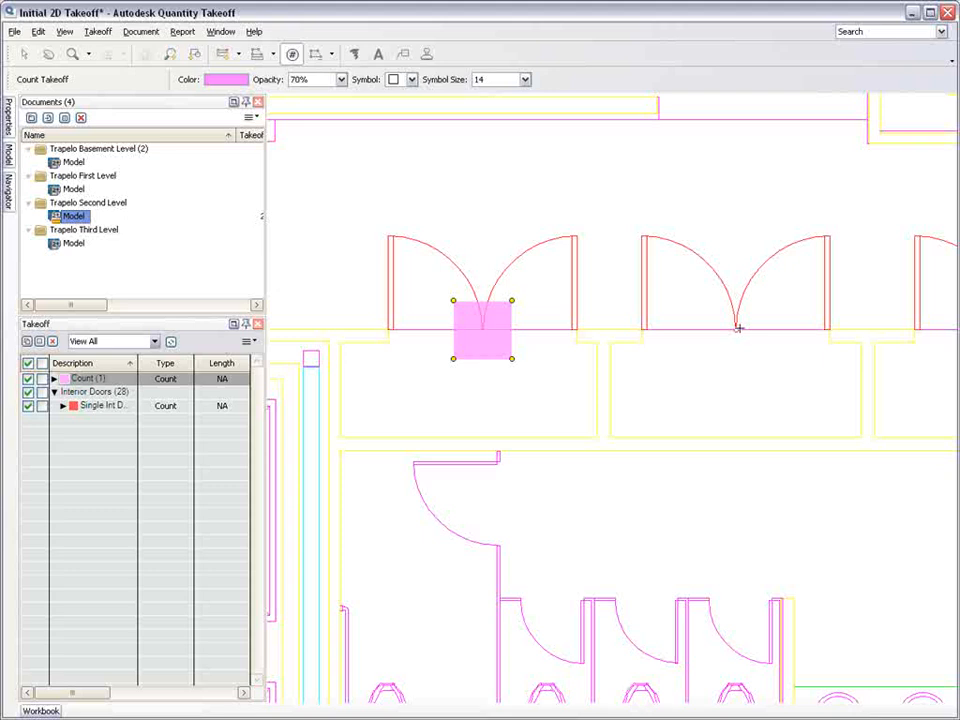
{"action": "left_click", "coordinate": [816, 582]}
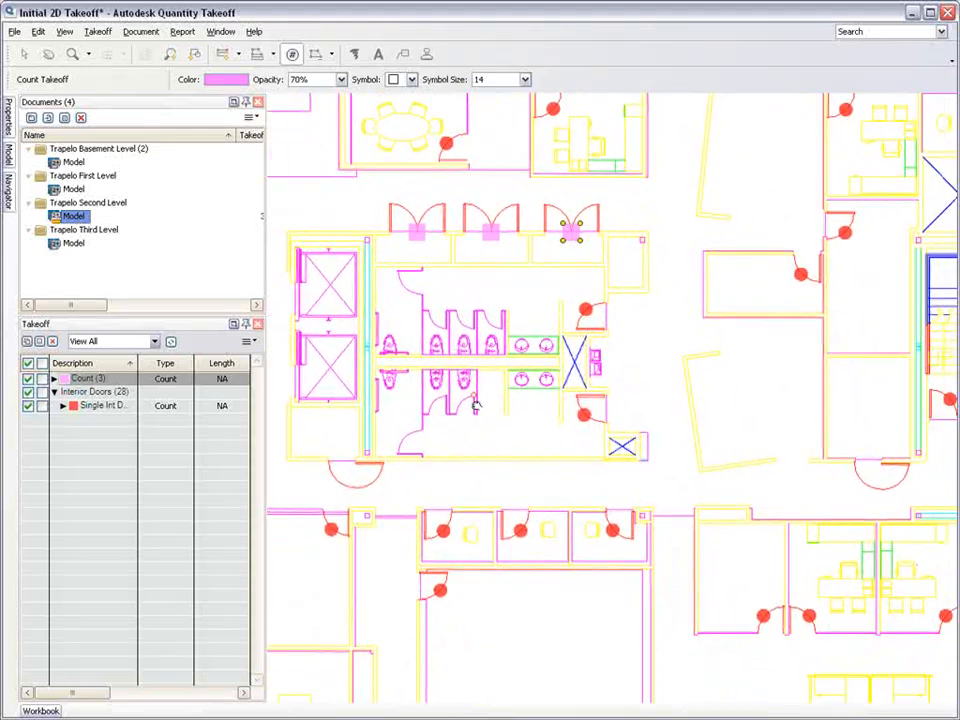
- Count the remaining double doors and pick up the Double Int Doors item to regroup under Interior Doors
{"action": "left_click", "coordinate": [376, 480]}
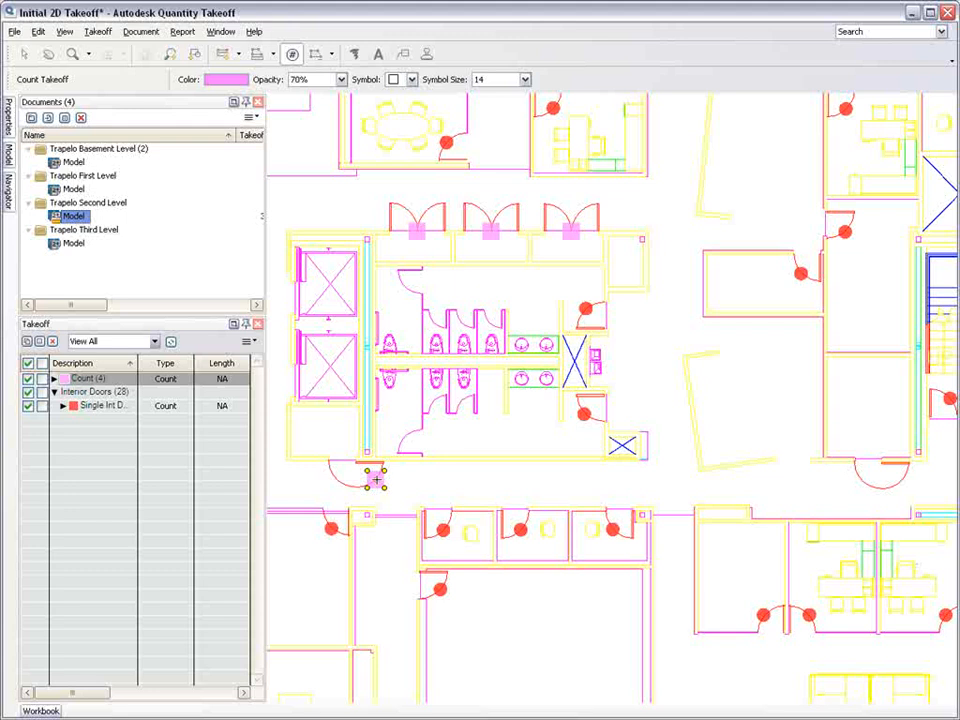
{"action": "left_click", "coordinate": [896, 482]}
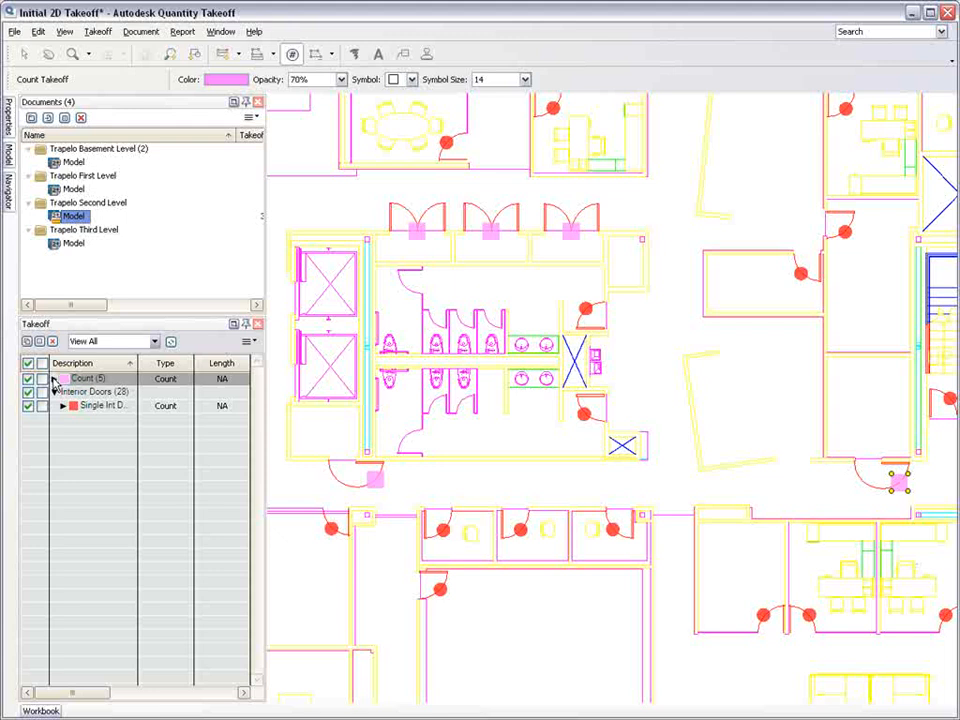
{"action": "left_click", "coordinate": [54, 378]}
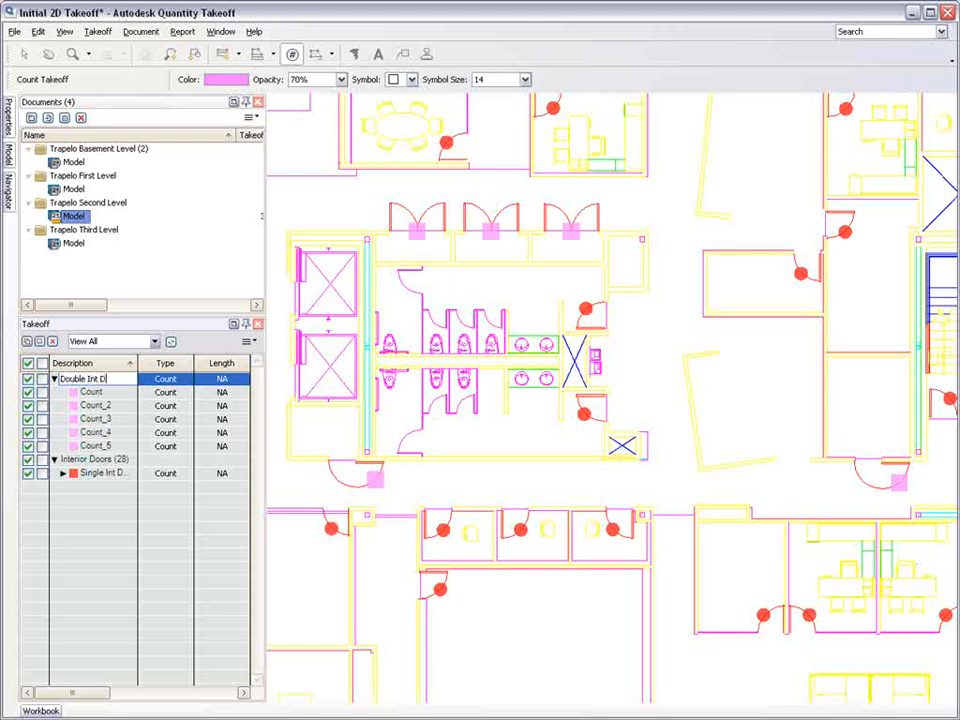
{"action": "left_click", "coordinate": [90, 378]}
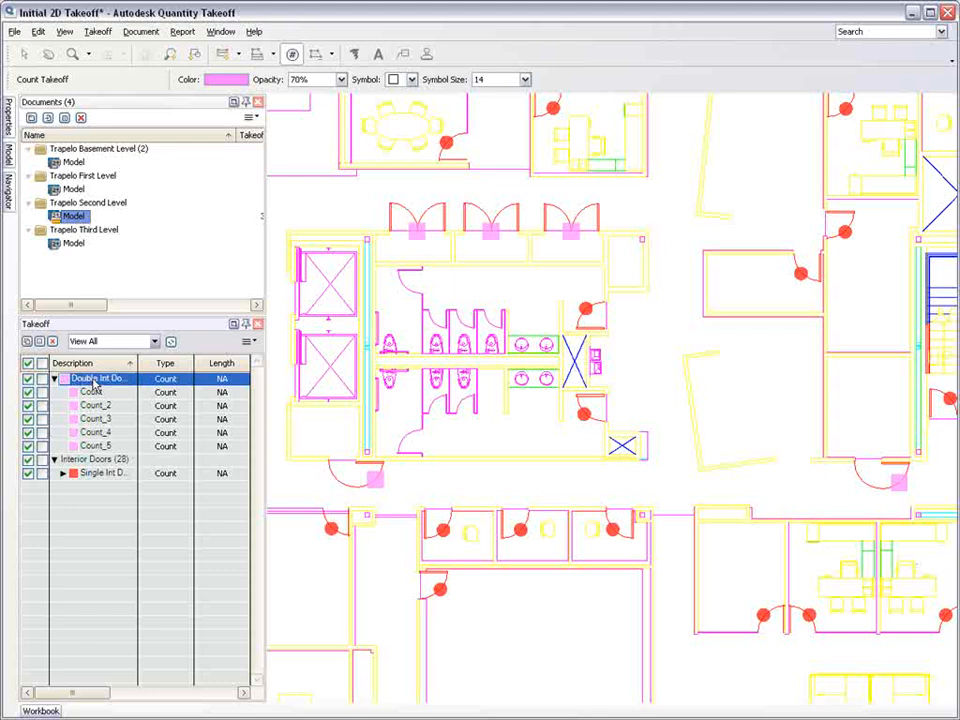
{"action": "left_click", "coordinate": [62, 472]}
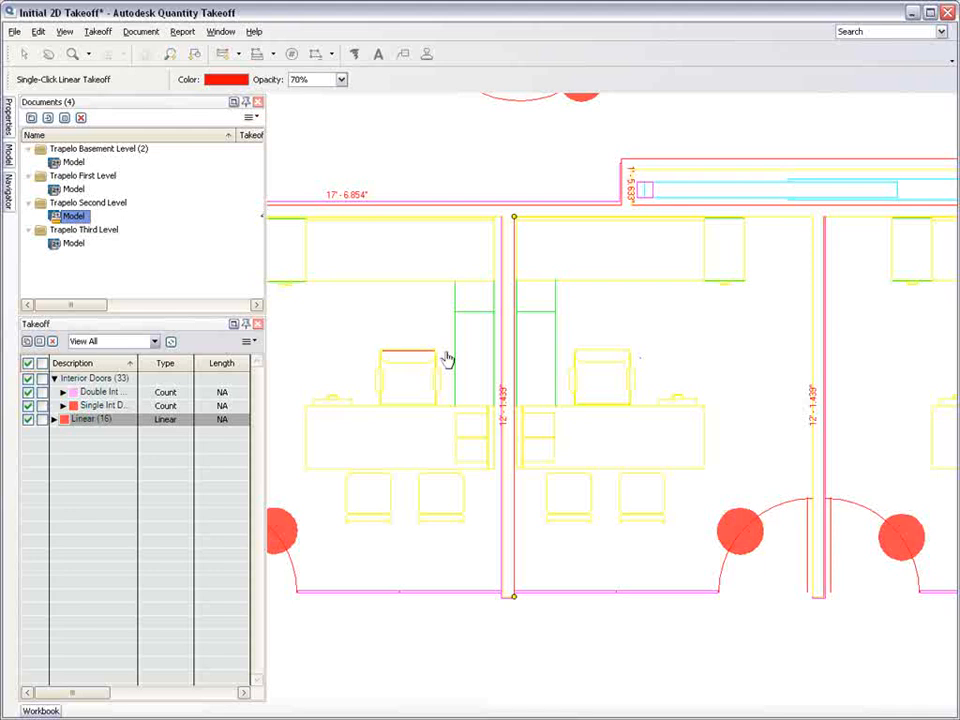
- Measure an interior wall with Linear Takeoff and move it into a new Interior Walls group
{"action": "left_click_drag", "start_coordinate": [600, 400], "coordinate": [476, 370]}
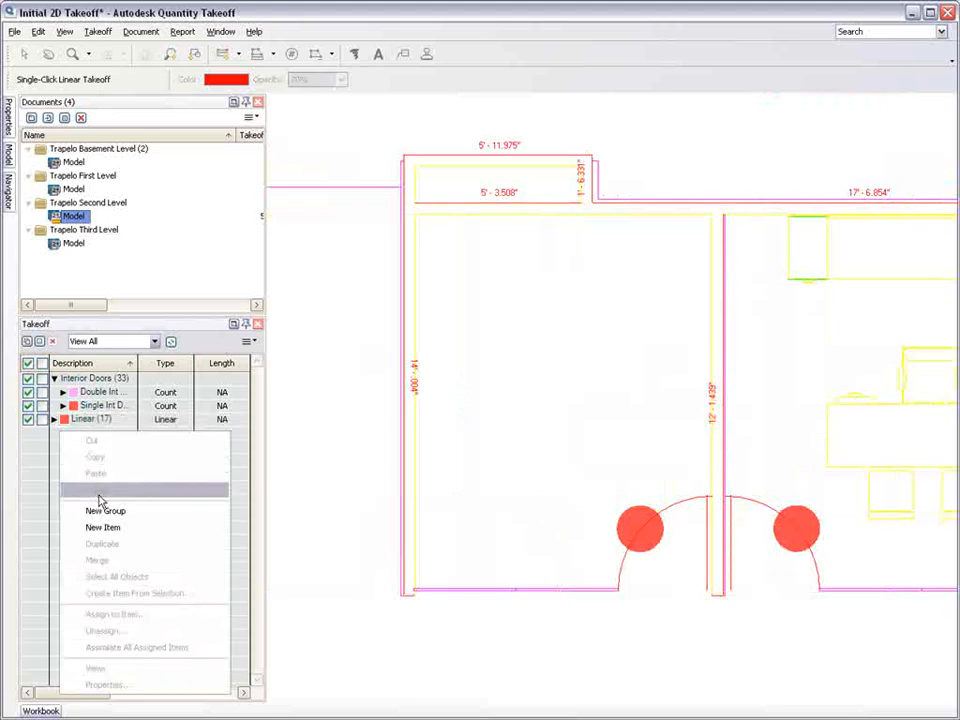
{"action": "left_click", "coordinate": [104, 512]}
{"action": "type", "text": "Interior Walls"}
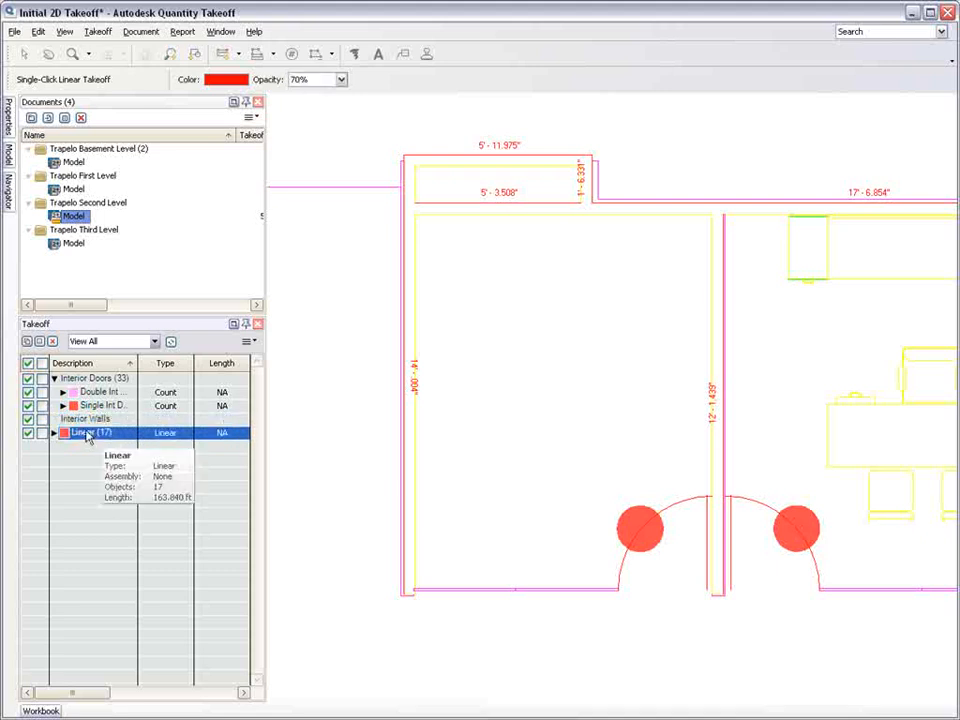
{"action": "left_click", "coordinate": [54, 420]}
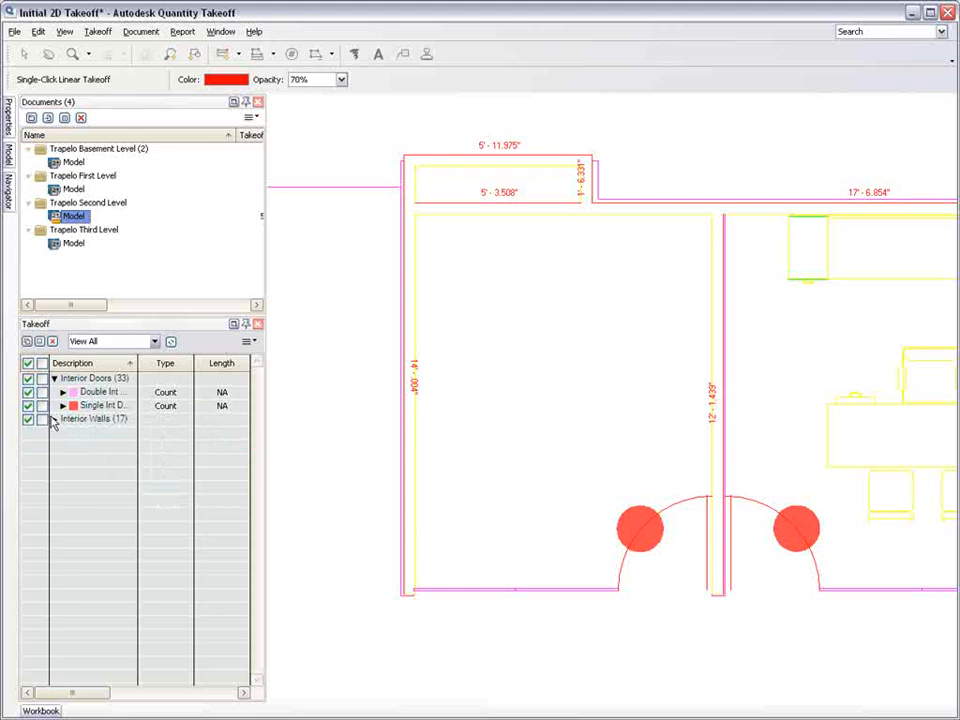
{"action": "left_click", "coordinate": [62, 418]}
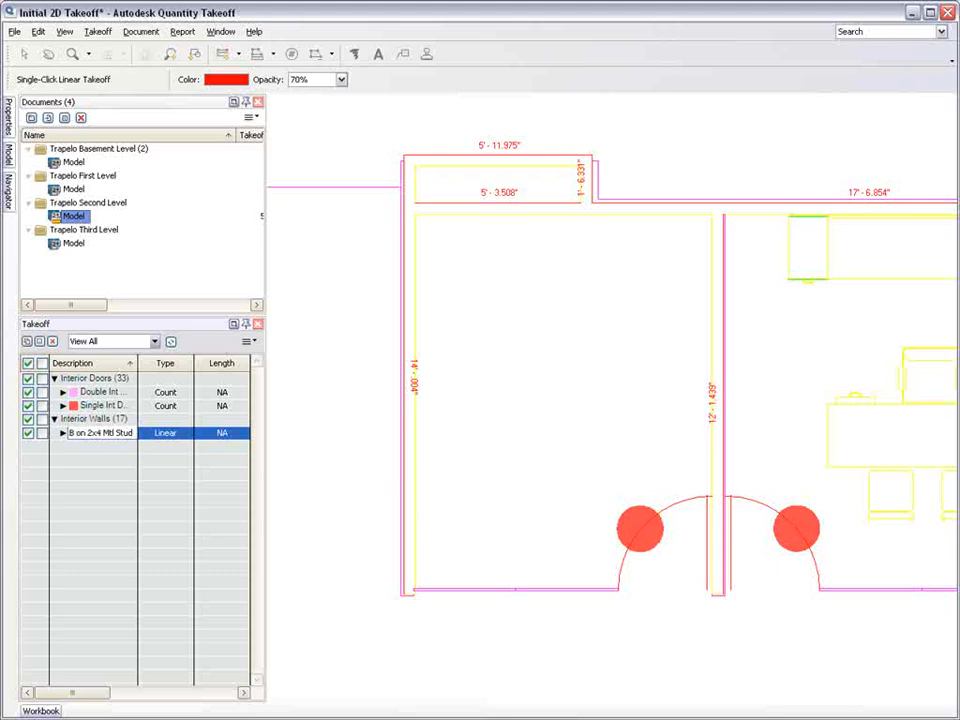
{"action": "mouse_move", "coordinate": [100, 432]}
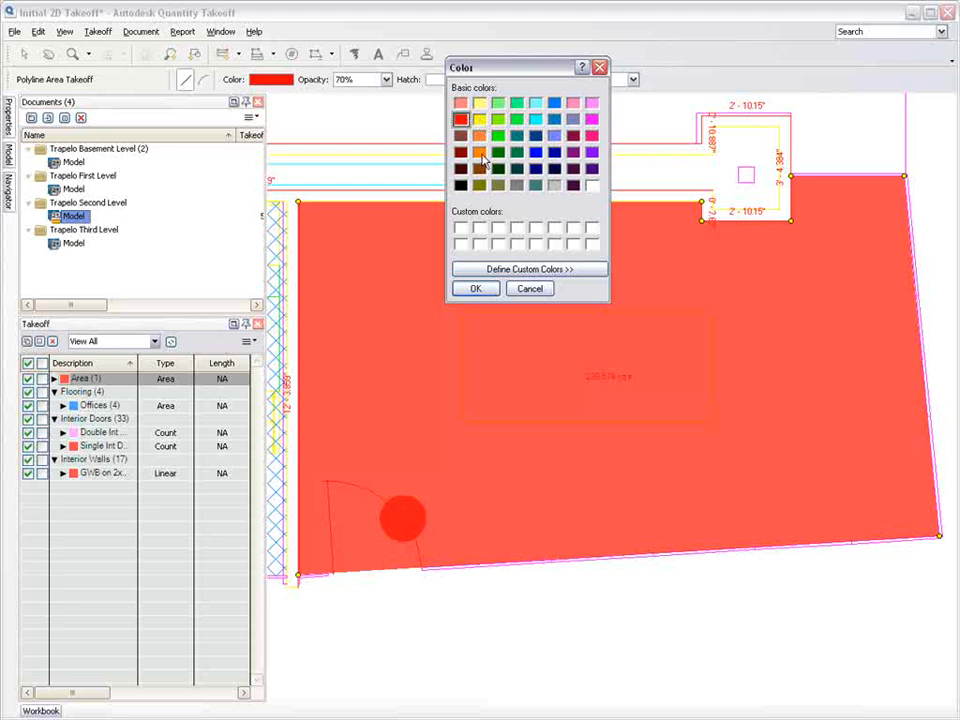
- Colour the Flooring area takeoff orange in the Color dialog
{"action": "left_click", "coordinate": [476, 288]}
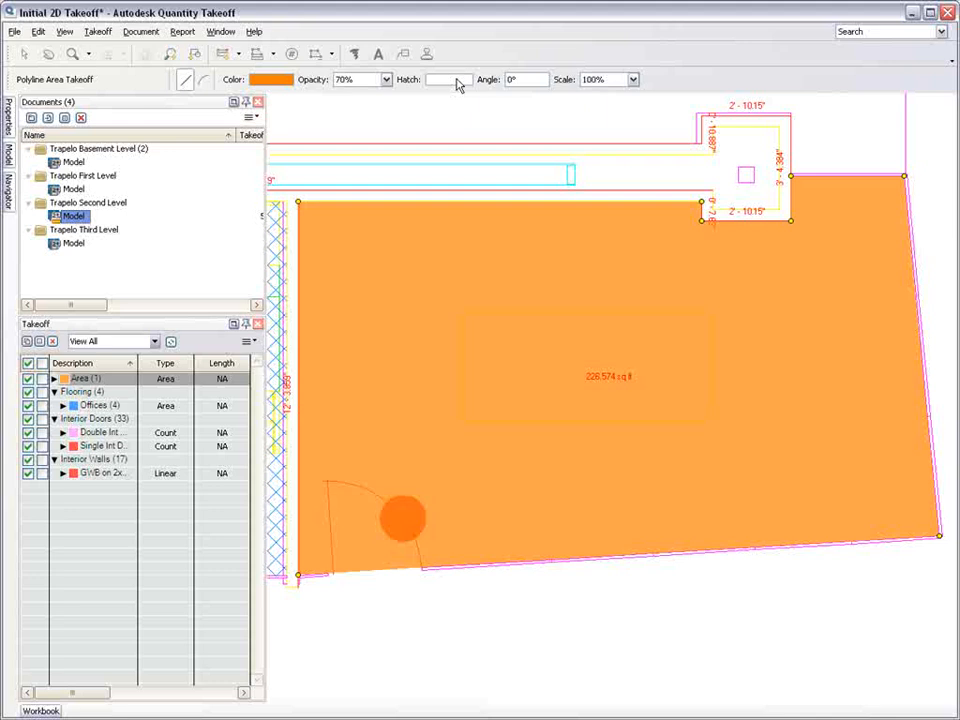
{"action": "left_click", "coordinate": [448, 80]}
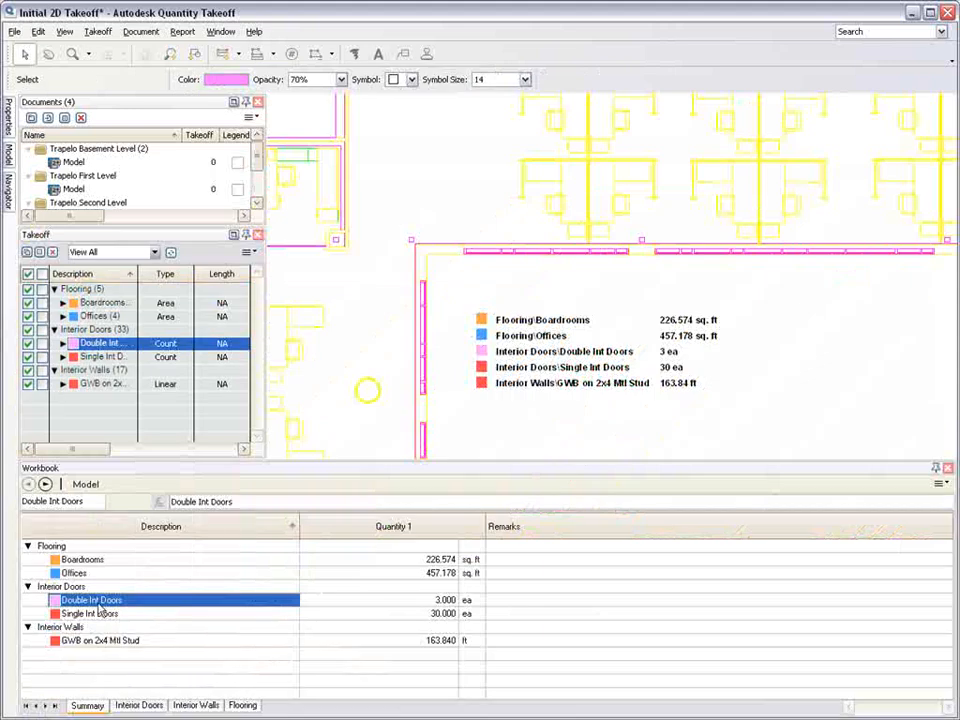
- In Double Int Doors Properties > Cost Data, enter 2 hr time and 200 material cost and confirm
{"action": "right_click", "coordinate": [92, 600]}
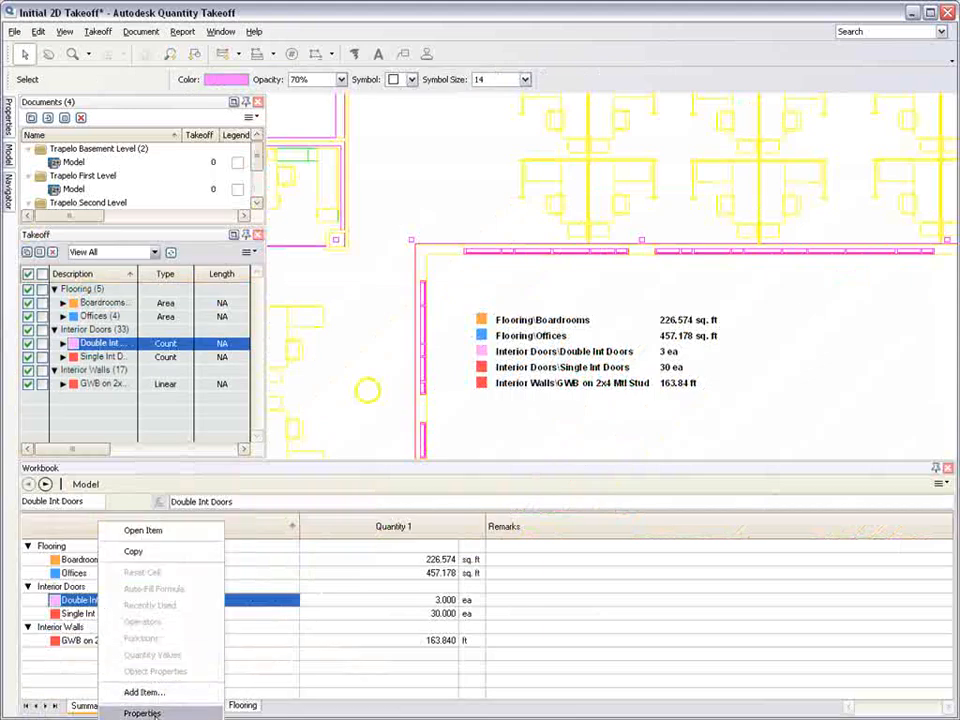
{"action": "left_click", "coordinate": [142, 712]}
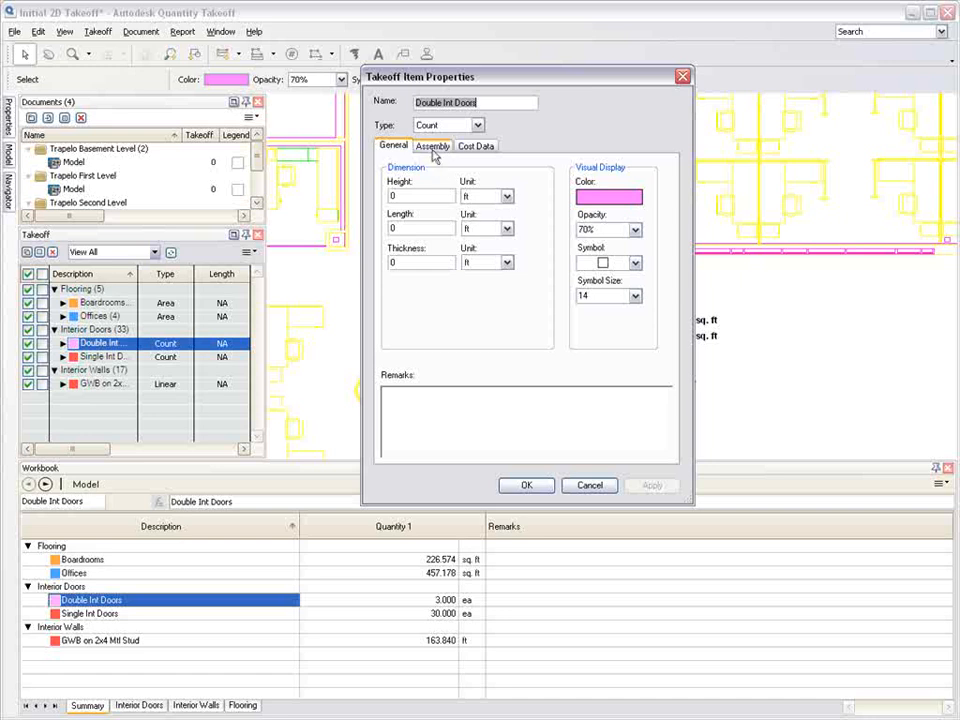
{"action": "left_click", "coordinate": [476, 146]}
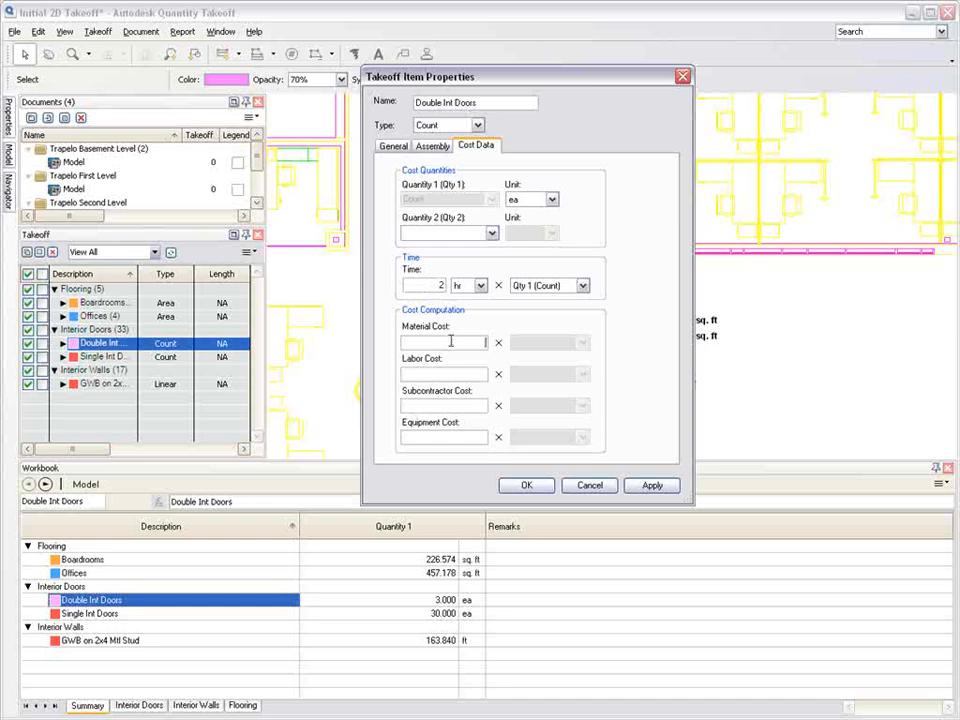
{"action": "type", "text": "200.00"}
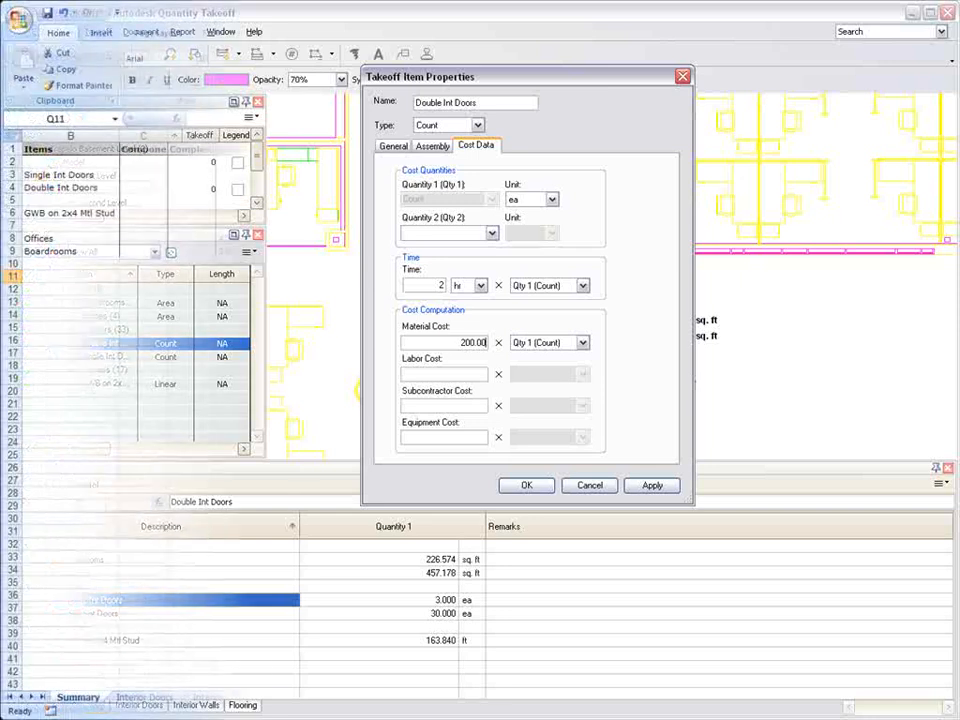
{"action": "left_click", "coordinate": [526, 486]}
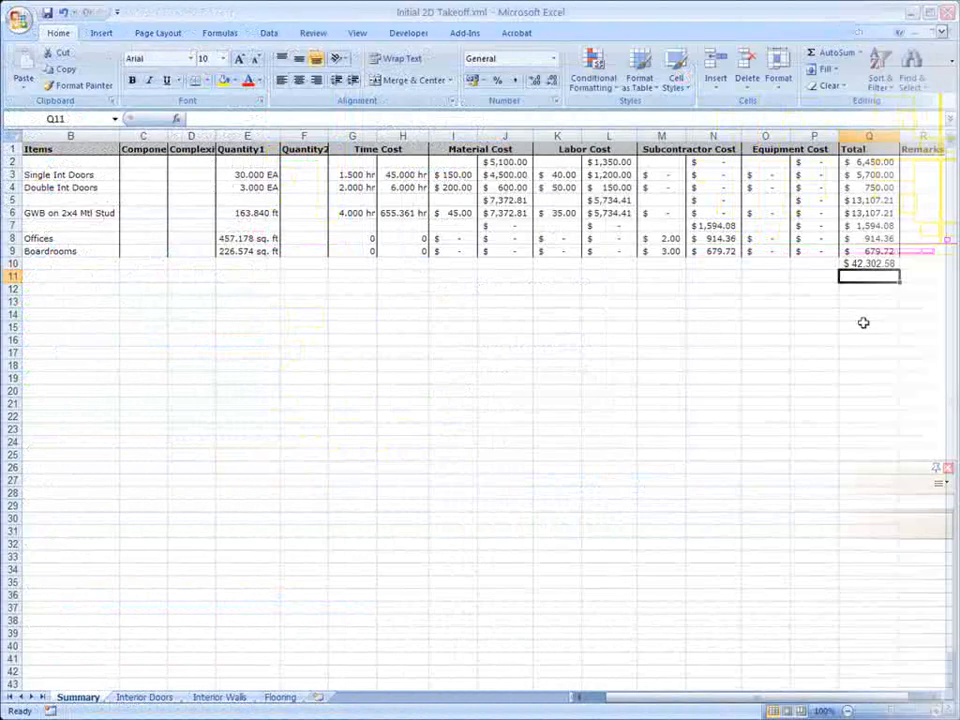